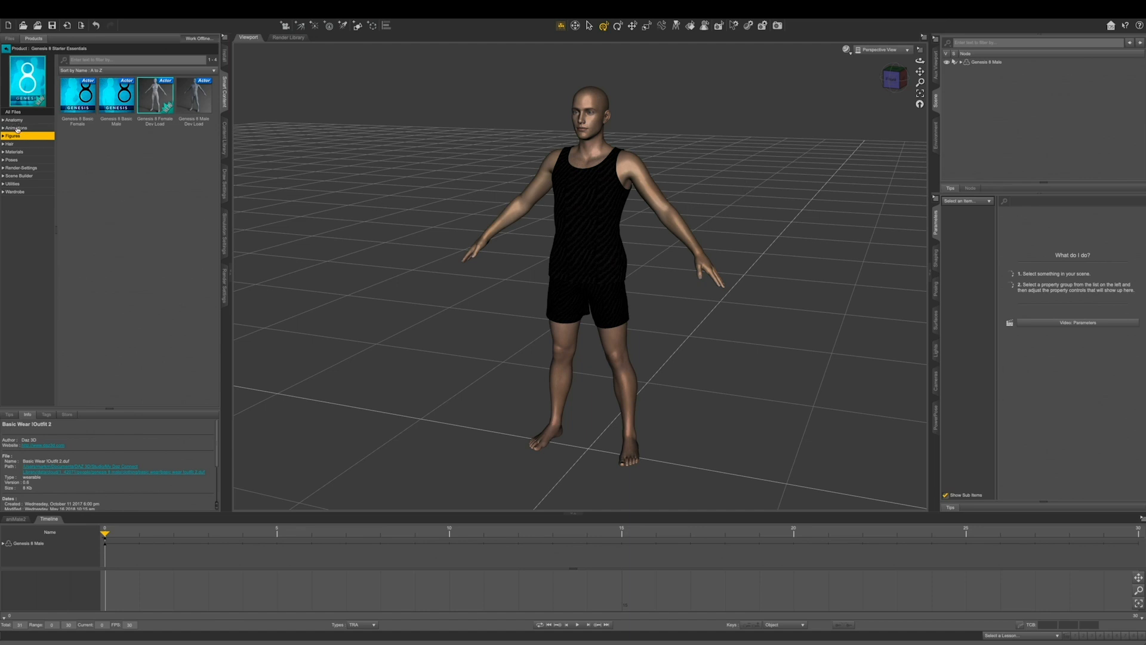
Step: Apply the kick-(a)-g8f starter animation to Genesis 8 Male and preview it in aniMate2
left_click(15, 129)
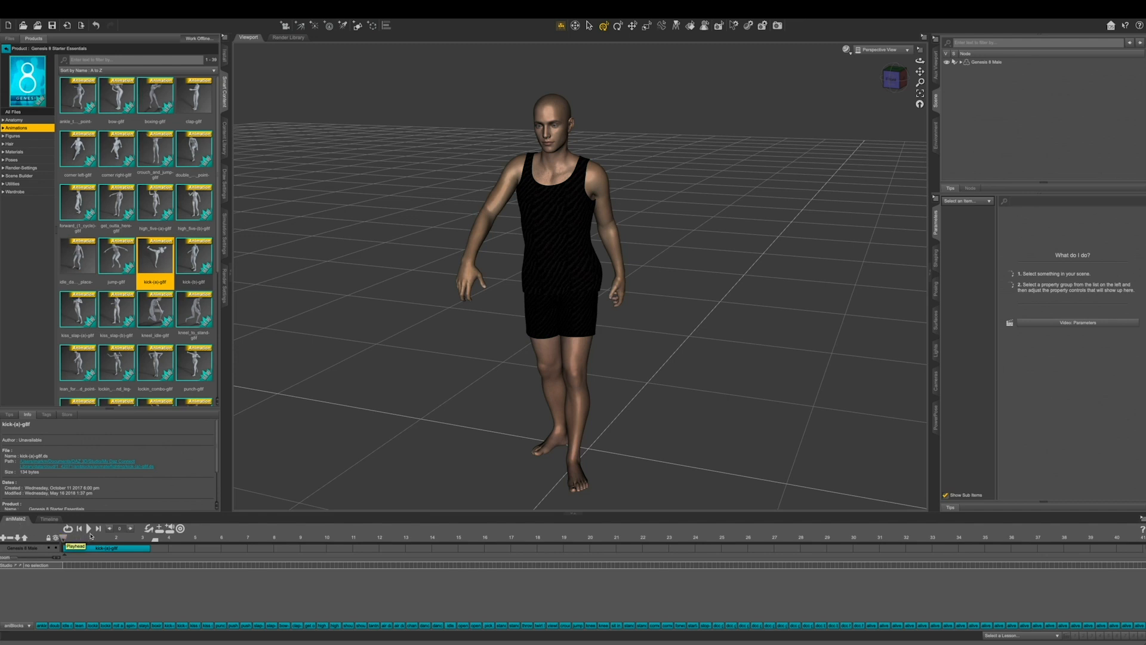
left_click(88, 544)
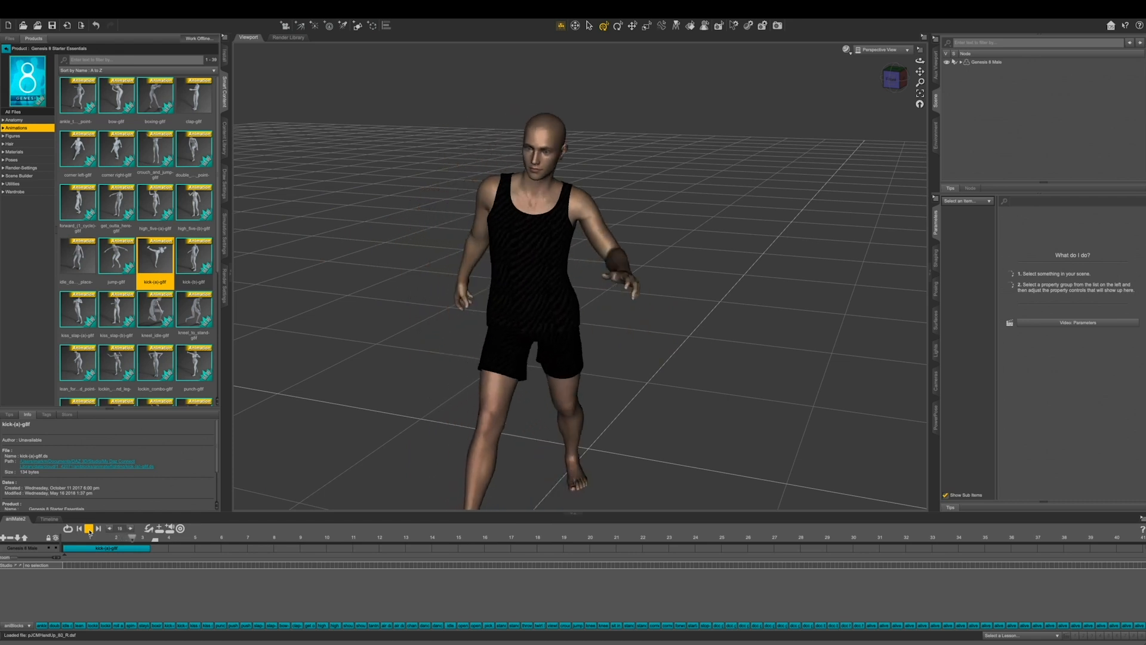
left_click(89, 528)
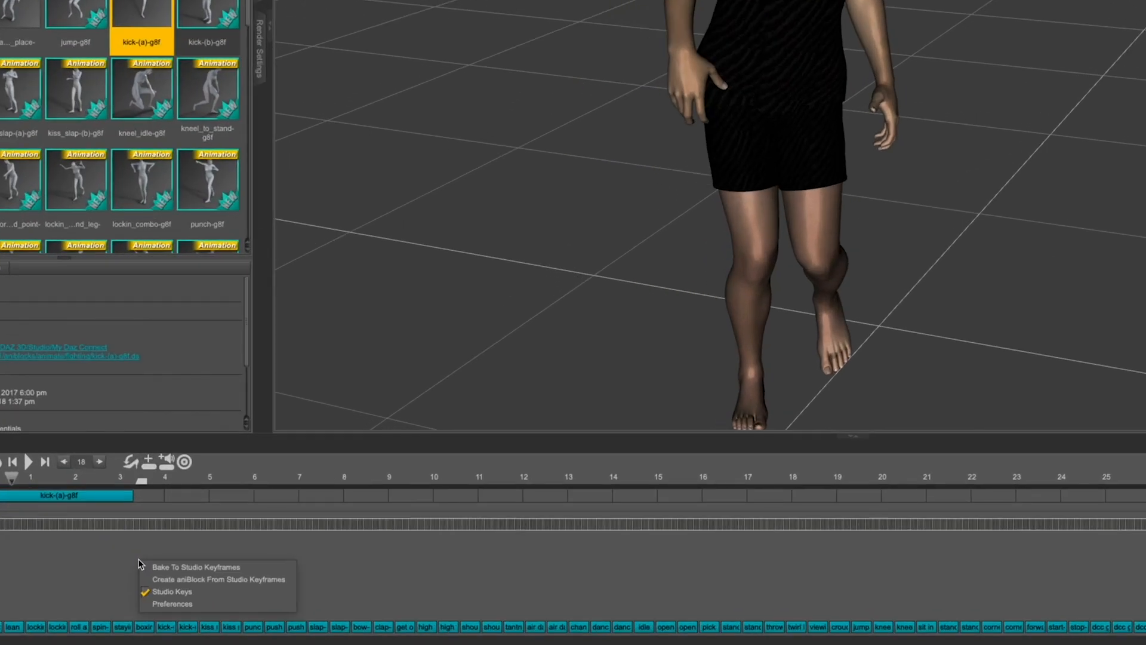
Step: Bake the kick to studio keyframes, confirming the warning, and show the standard Timeline
left_click(196, 566)
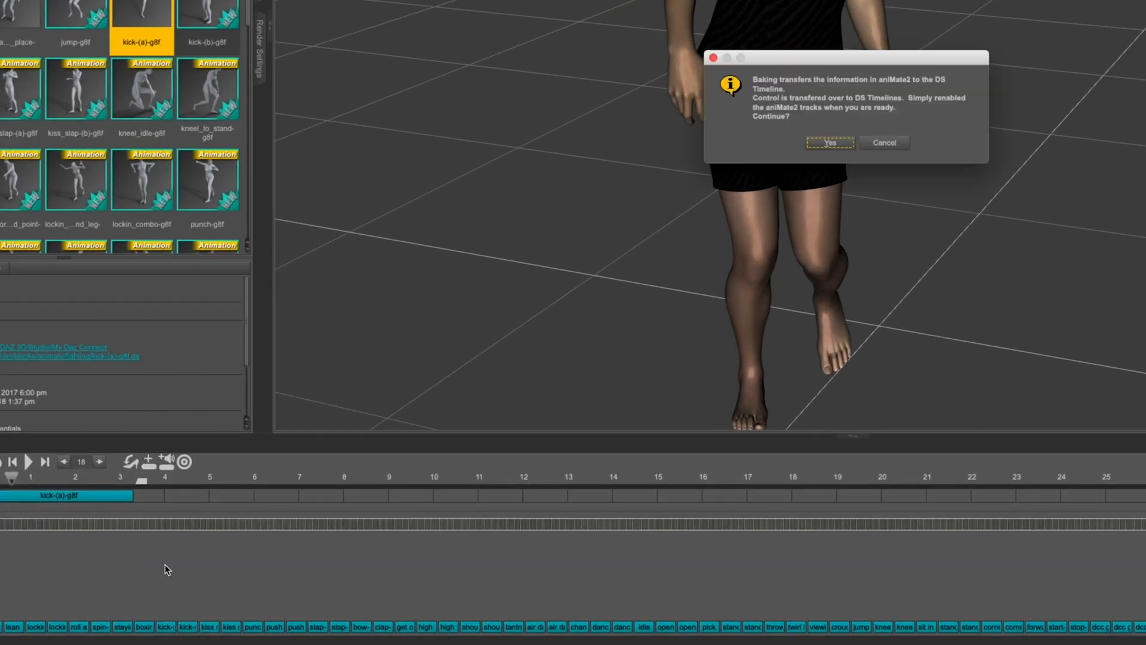
left_click(831, 144)
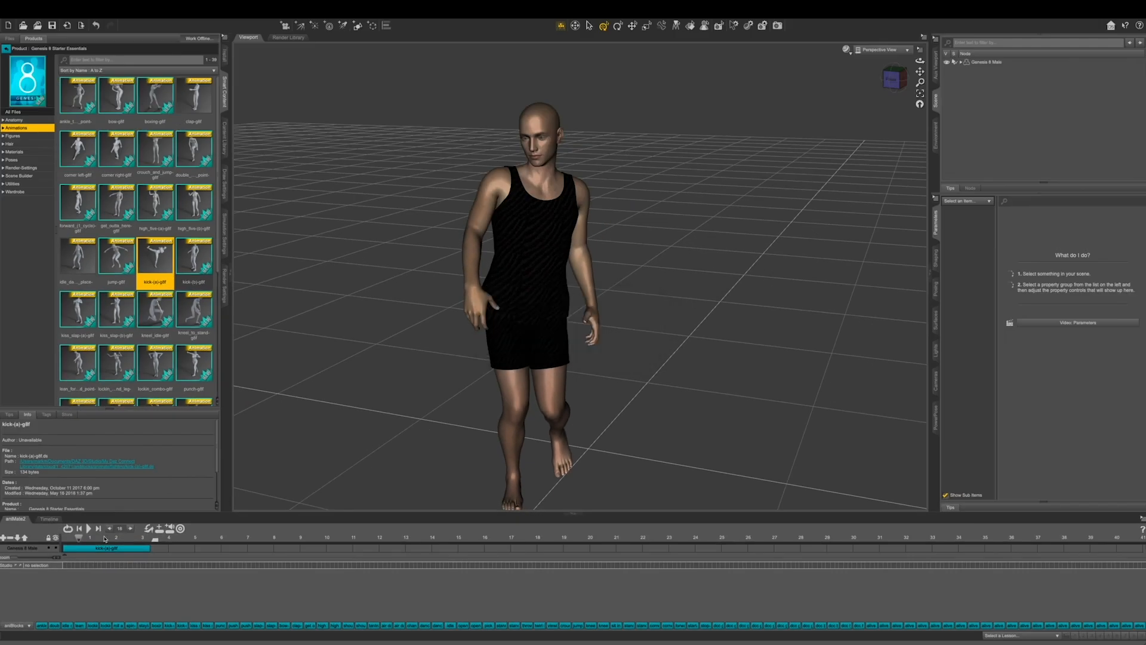
left_click(41, 535)
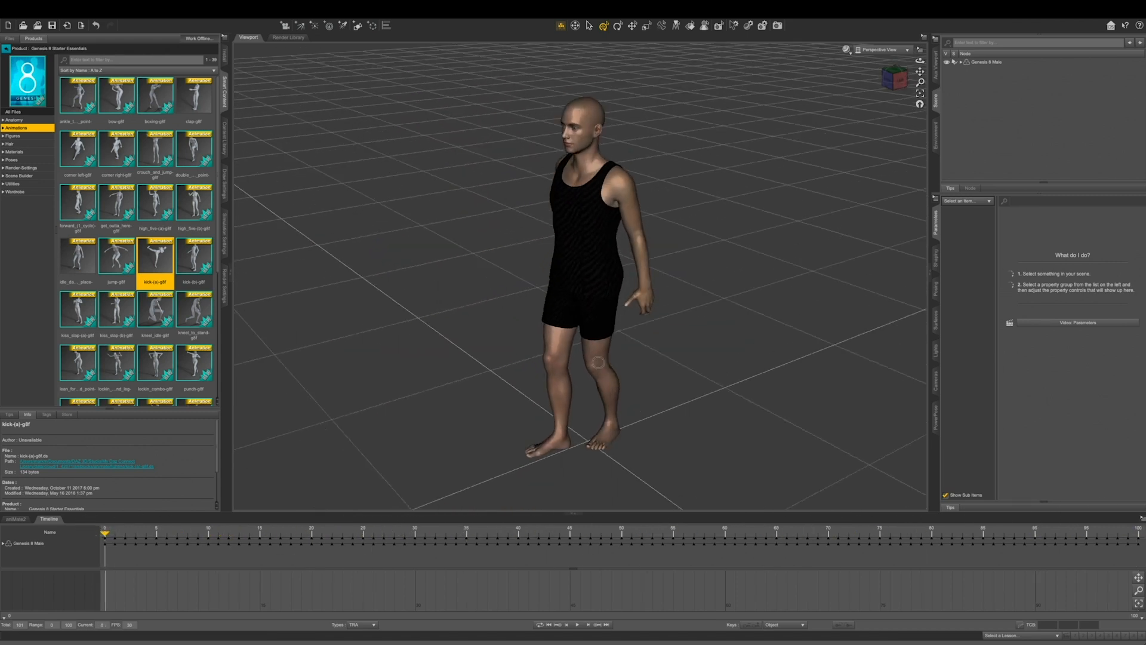
Step: Set the playhead near frame 44 at the peak of the kick
left_click(559, 548)
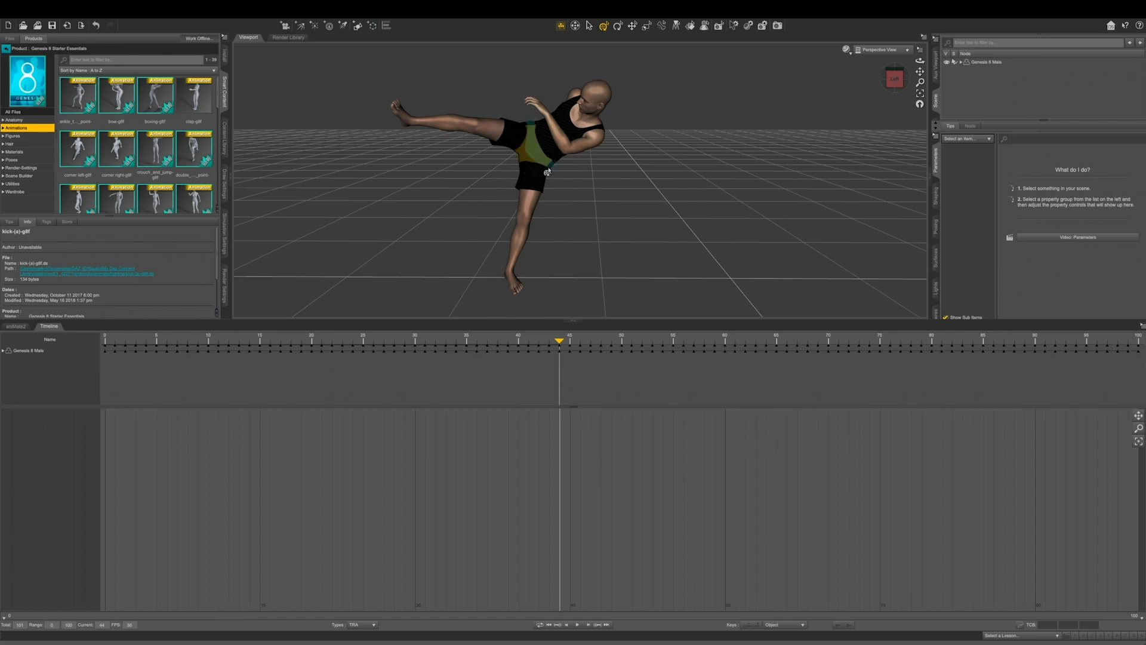
Step: Expand Genesis 8 Male > Hip > Properties > Rotation to expose the hip's X Rotate curve
left_click(548, 175)
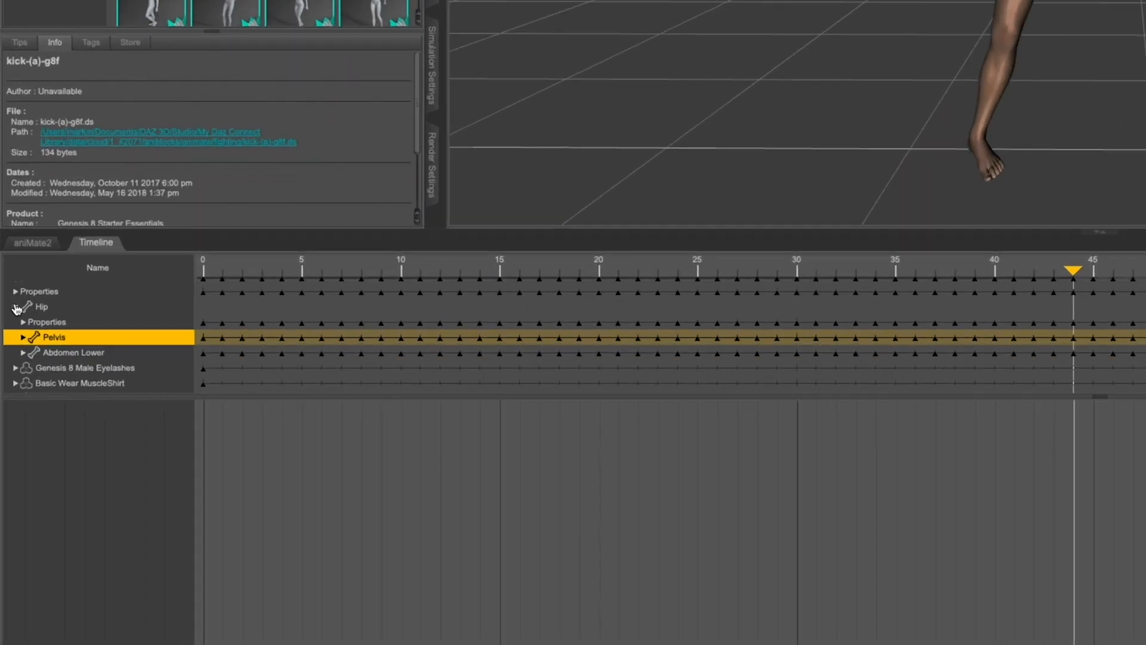
left_click(22, 322)
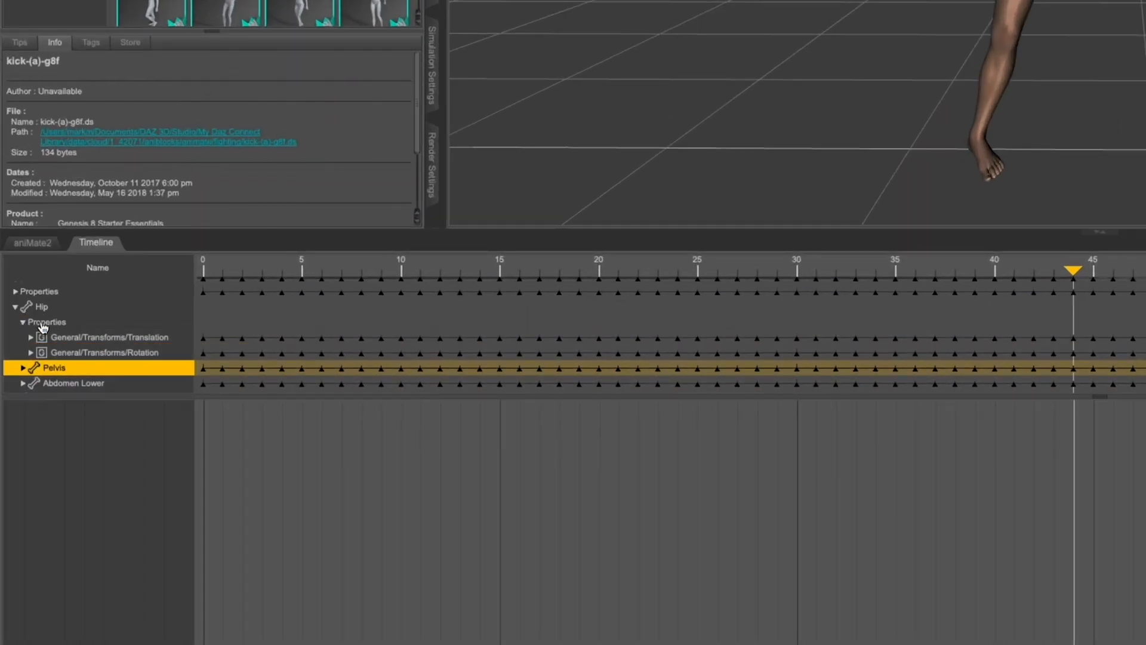
left_click(40, 306)
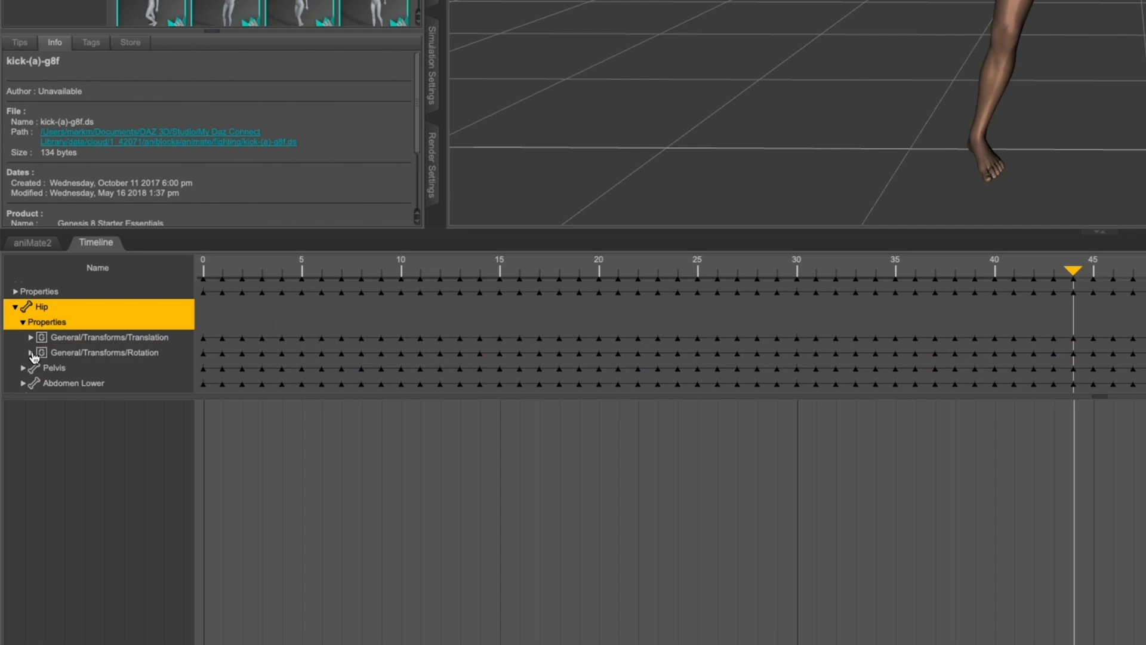
left_click(31, 352)
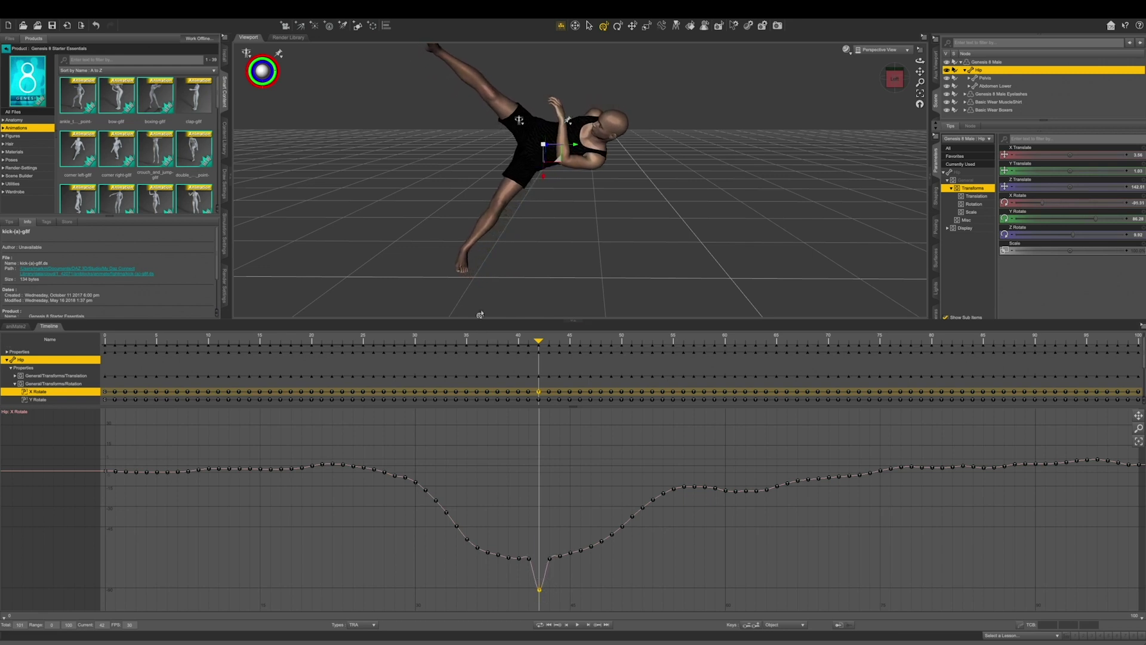
mouse_move(454, 266)
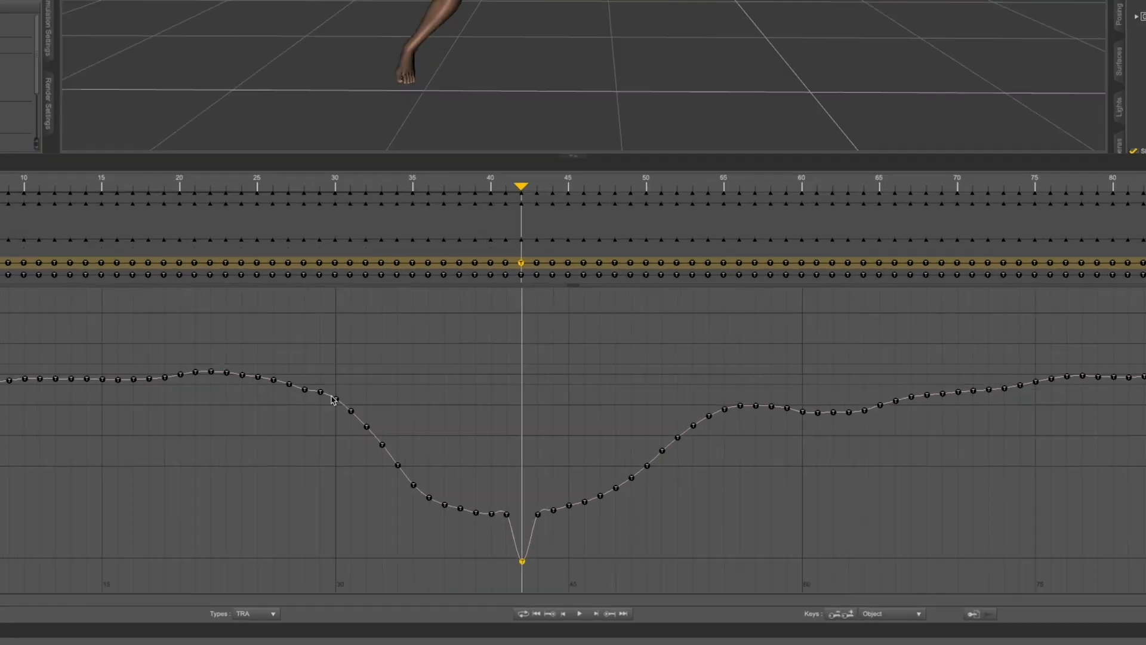
Step: Remove the keys neighbouring frame 42 so the hip X Rotate curve dips smoothly
left_click_drag(341, 376, 474, 475)
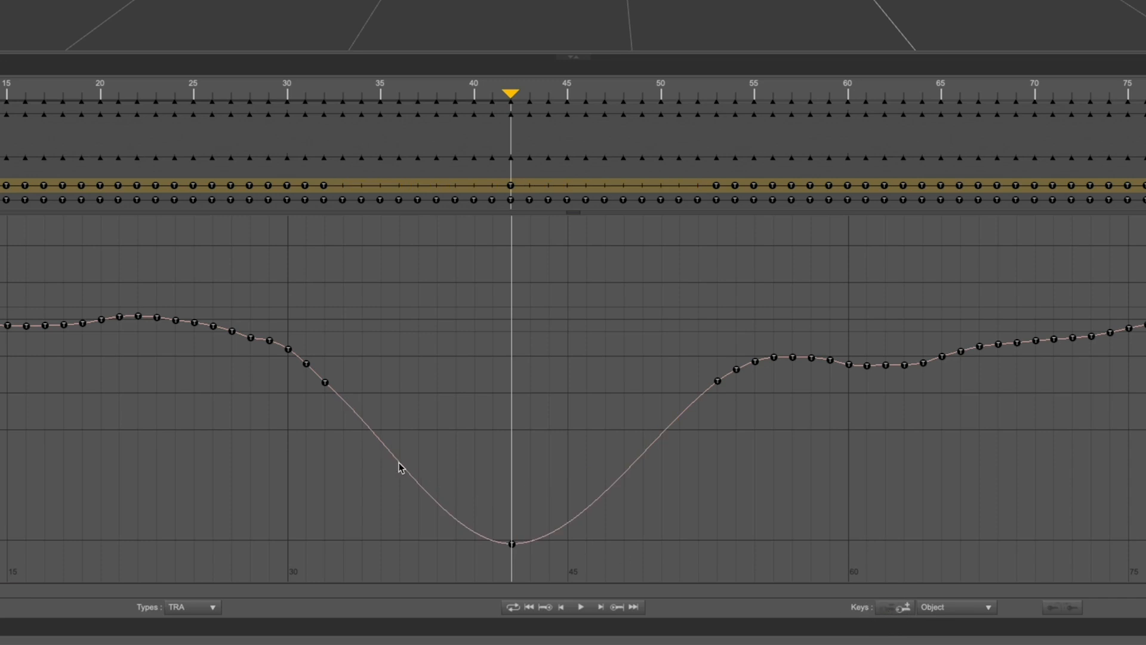
mouse_move(438, 507)
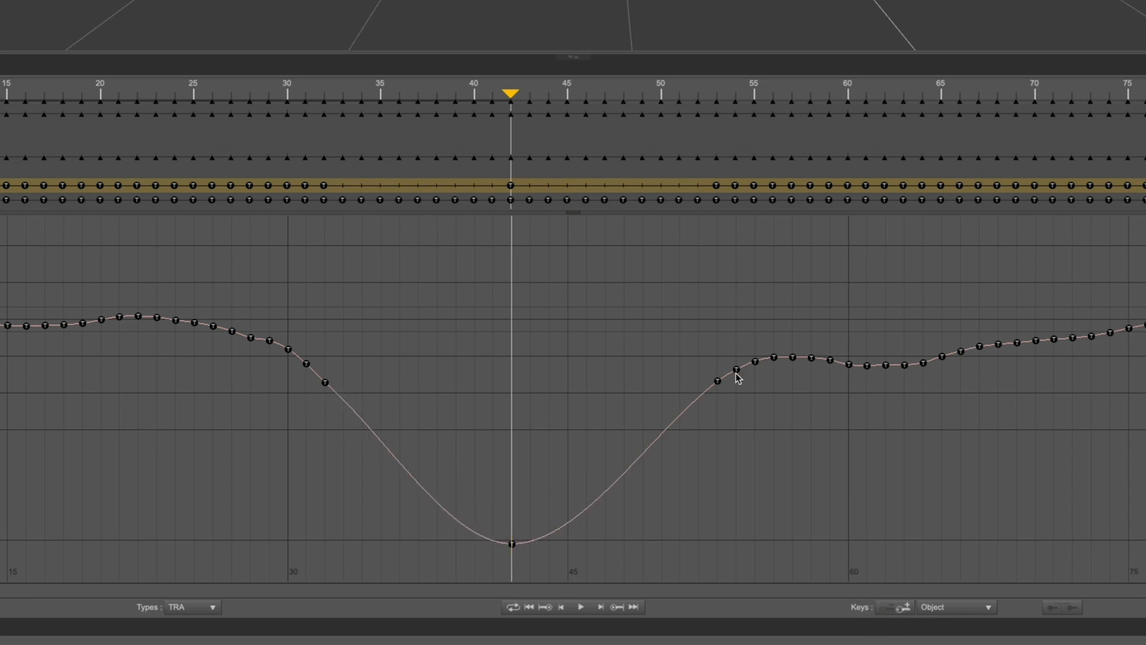
mouse_move(704, 335)
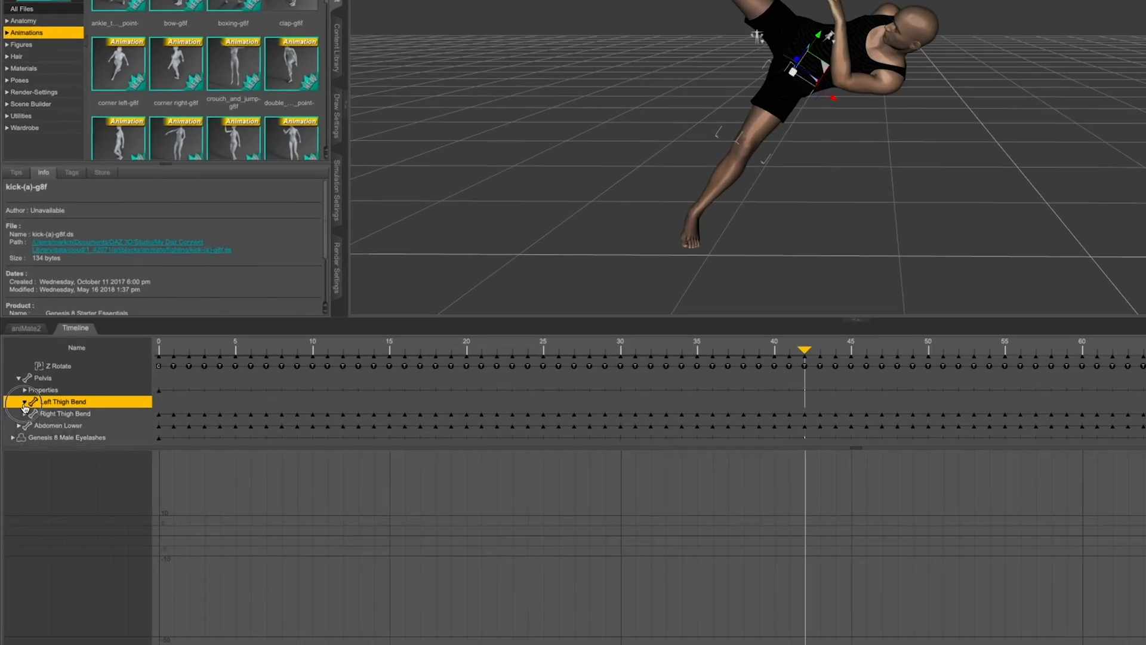
Step: Show the Left Thigh Bend Side-Side curve and raise its frame-42 key for a higher leg
left_click(20, 401)
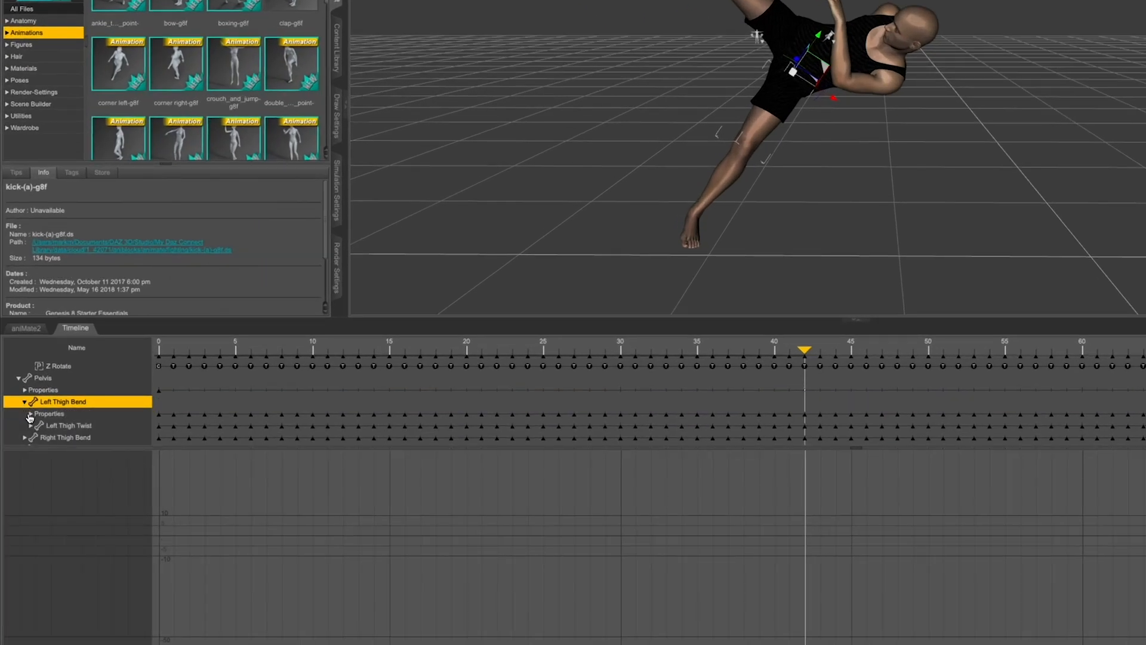
left_click(25, 413)
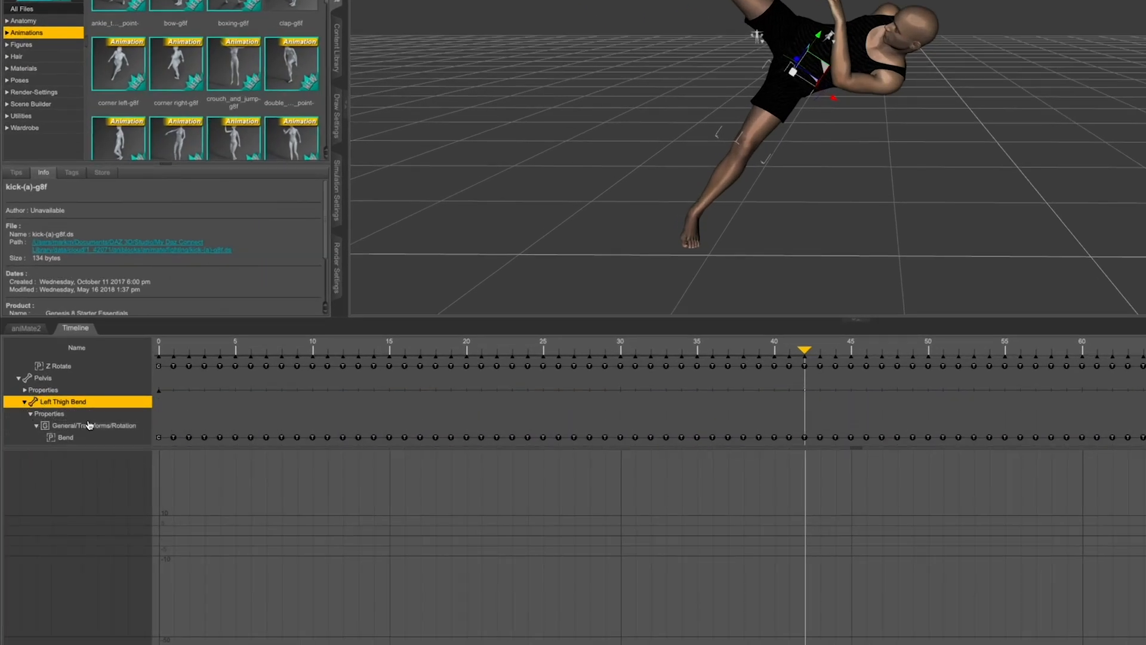
left_click(72, 417)
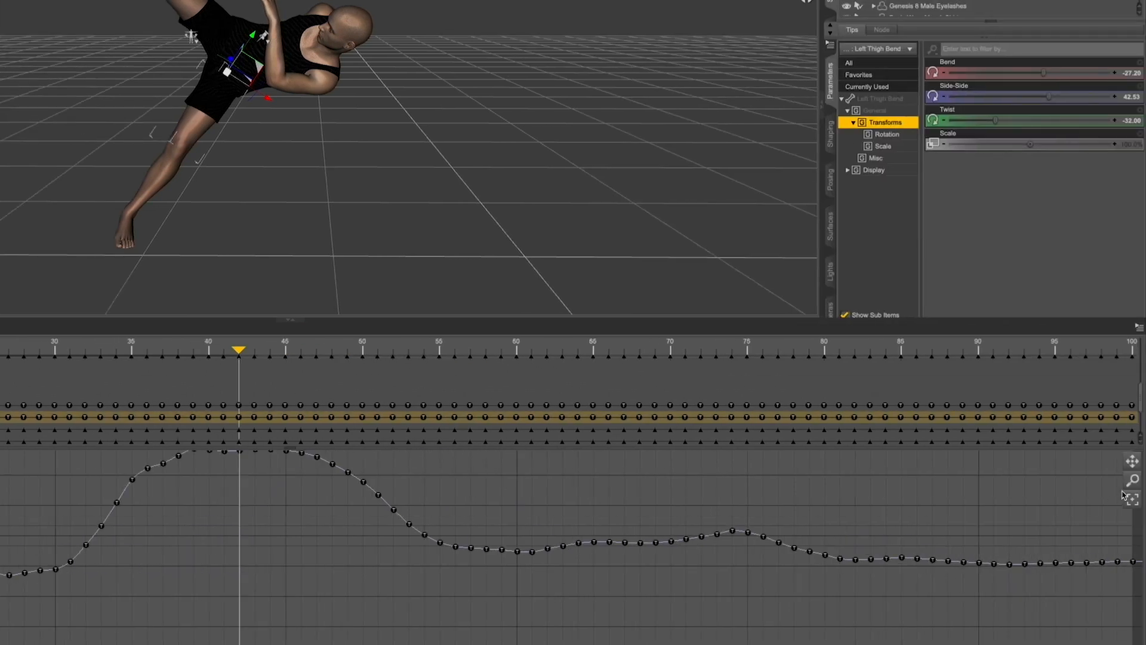
left_click(1130, 481)
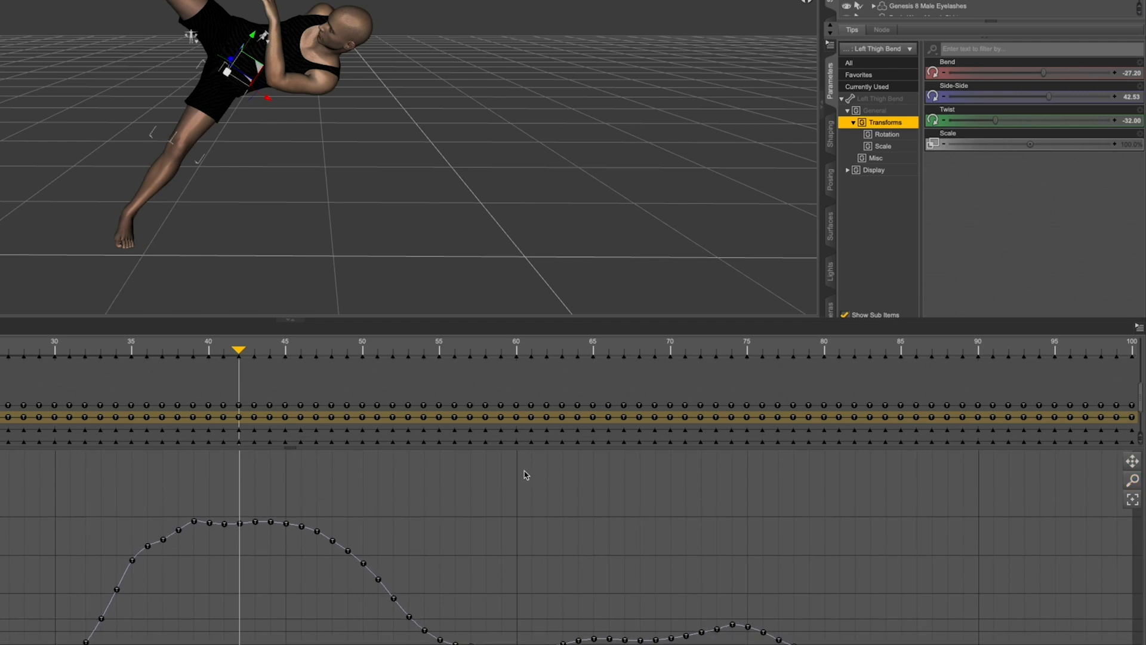
left_click(240, 521)
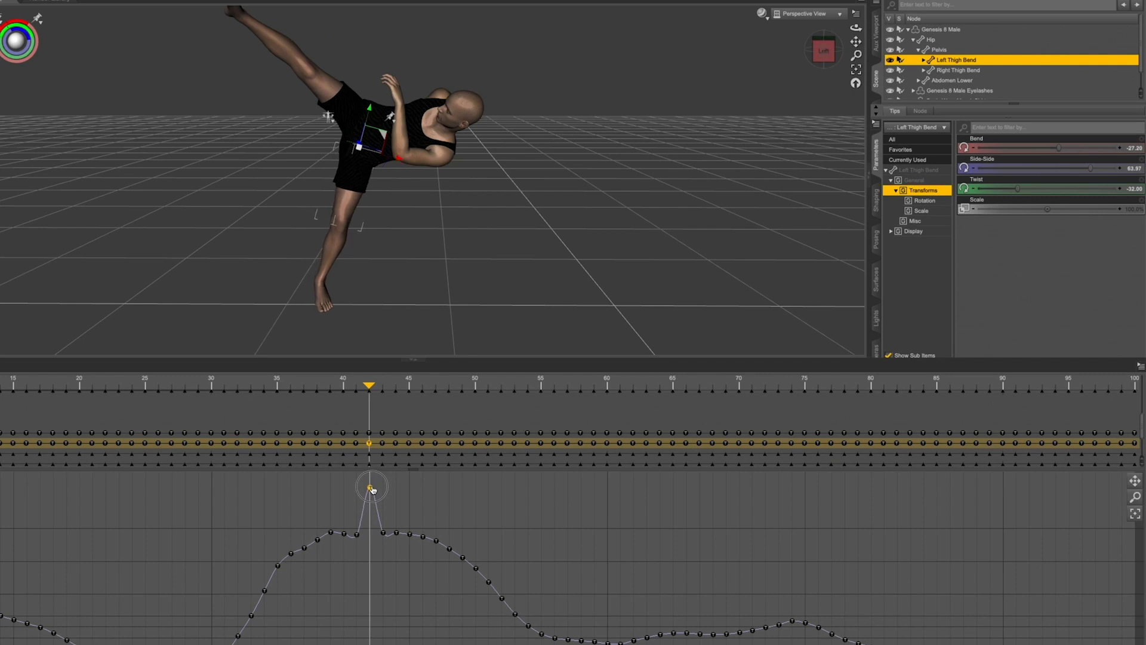
left_click_drag(370, 489, 370, 477)
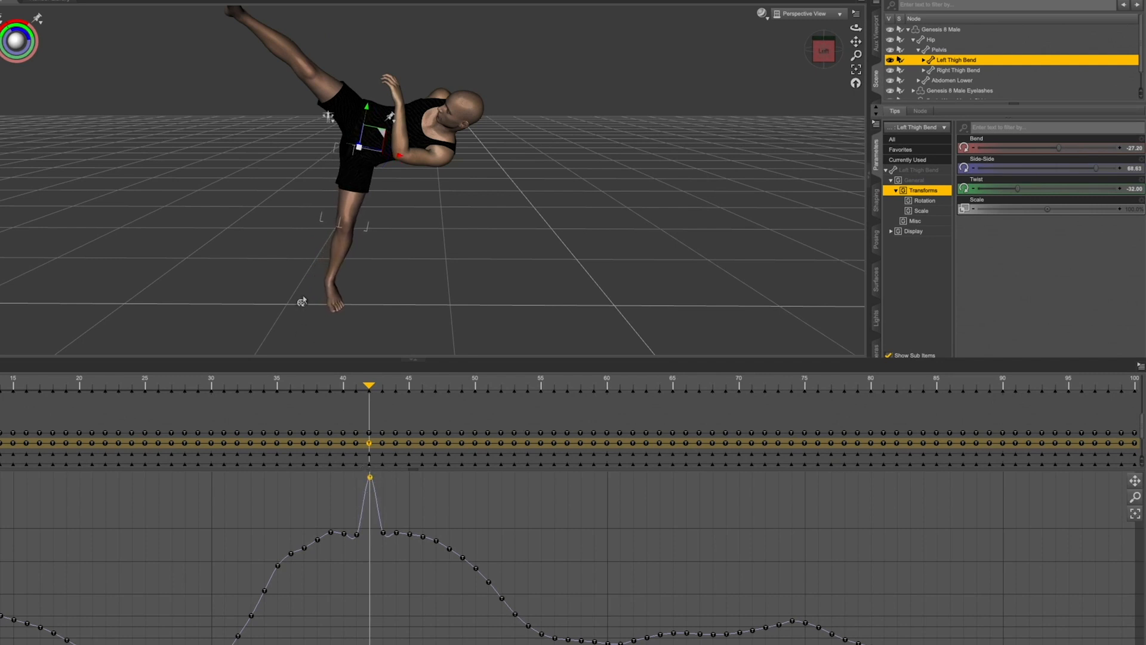
mouse_move(276, 570)
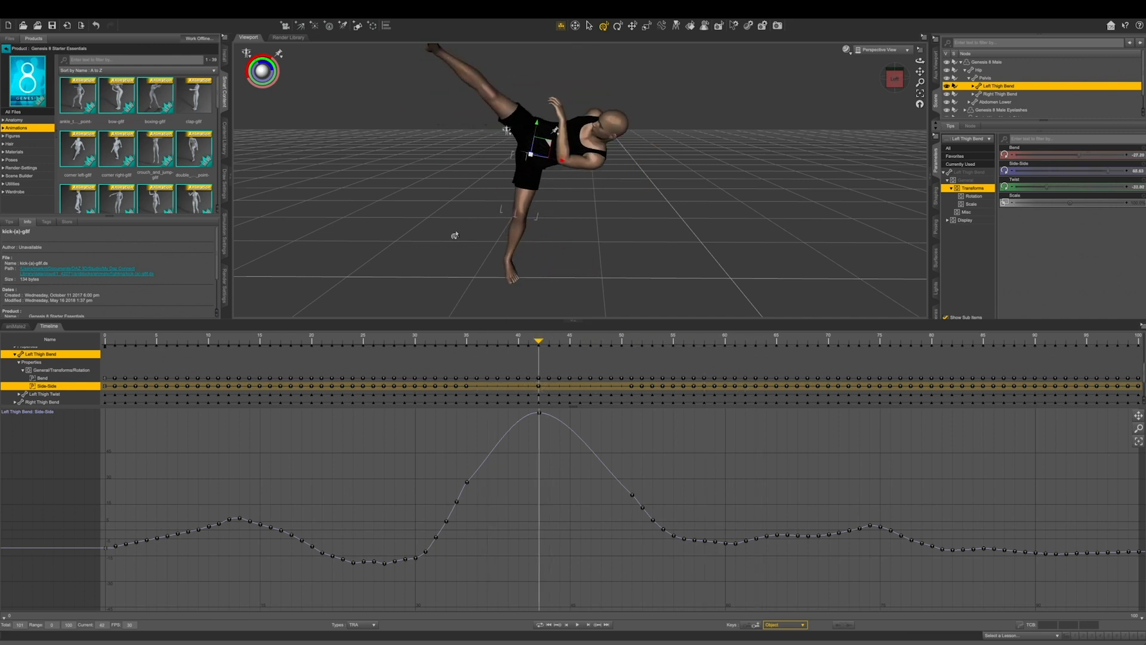
Step: Switch to the Right Thigh Bend Side-Side curve and pull its frame-42 key lower
left_click(1000, 93)
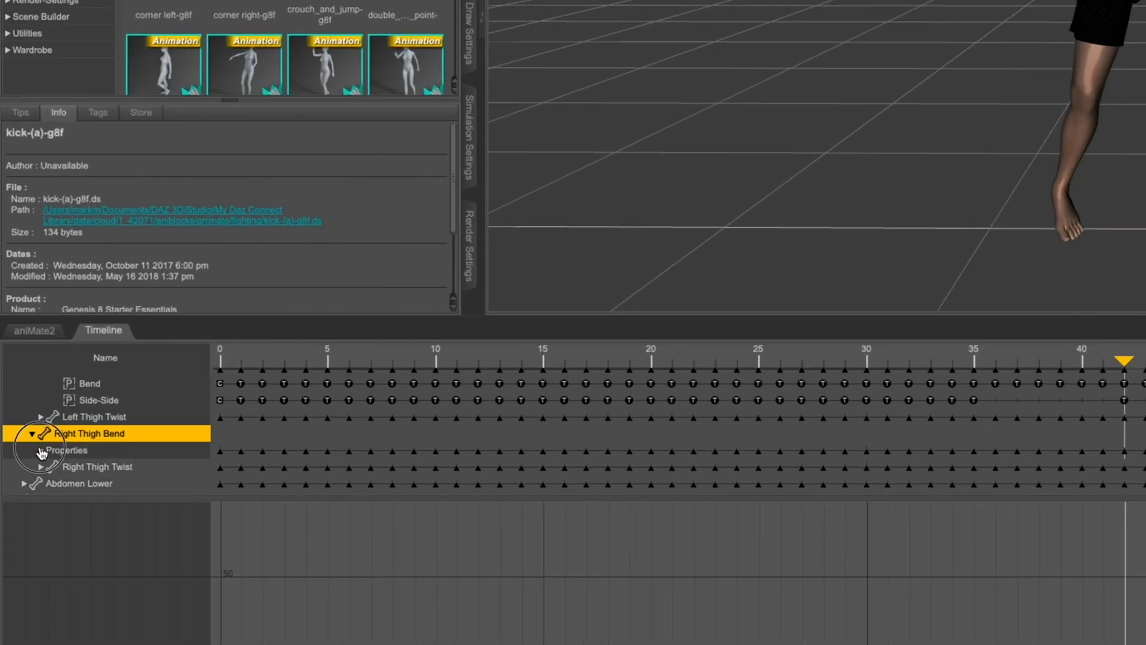
left_click(34, 450)
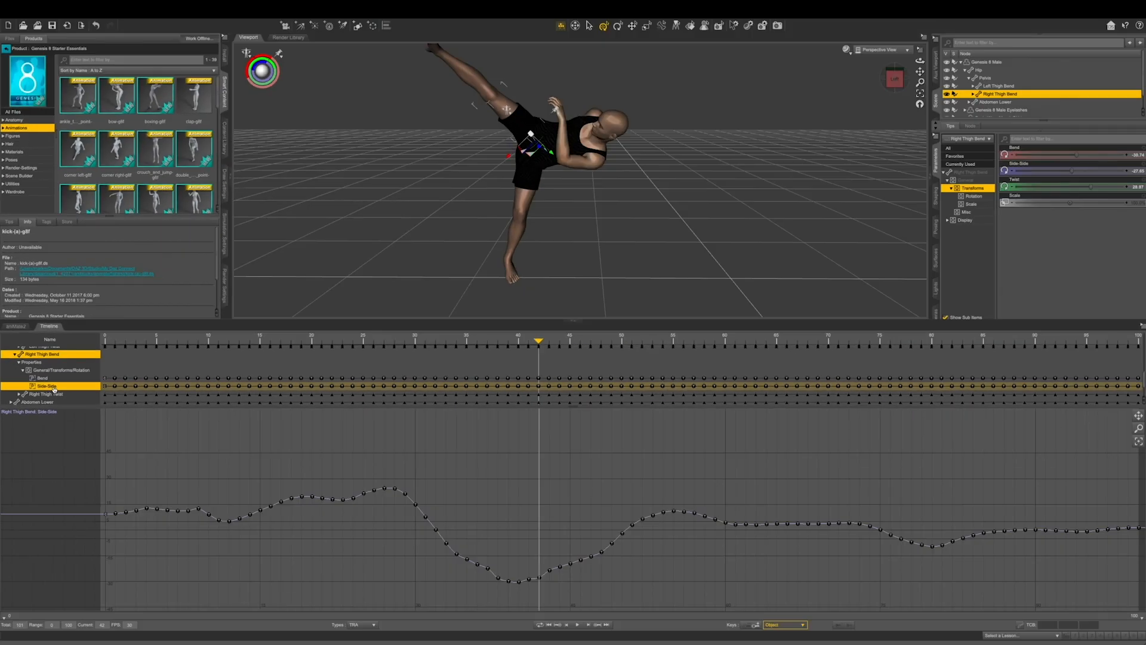
left_click(538, 580)
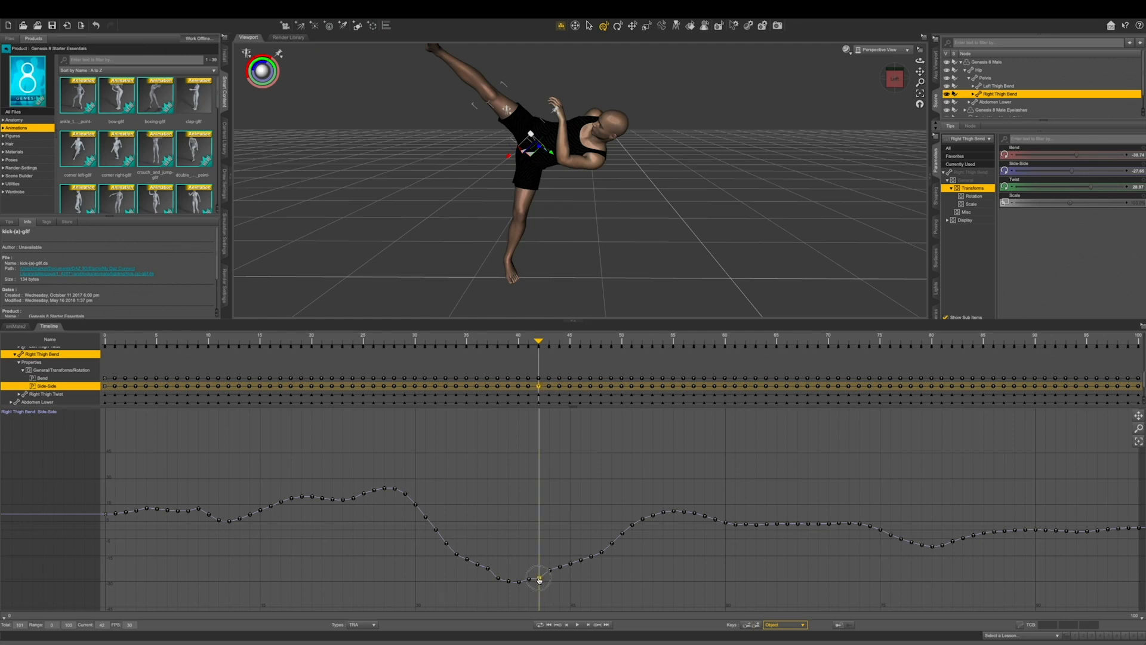
left_click_drag(536, 579, 540, 608)
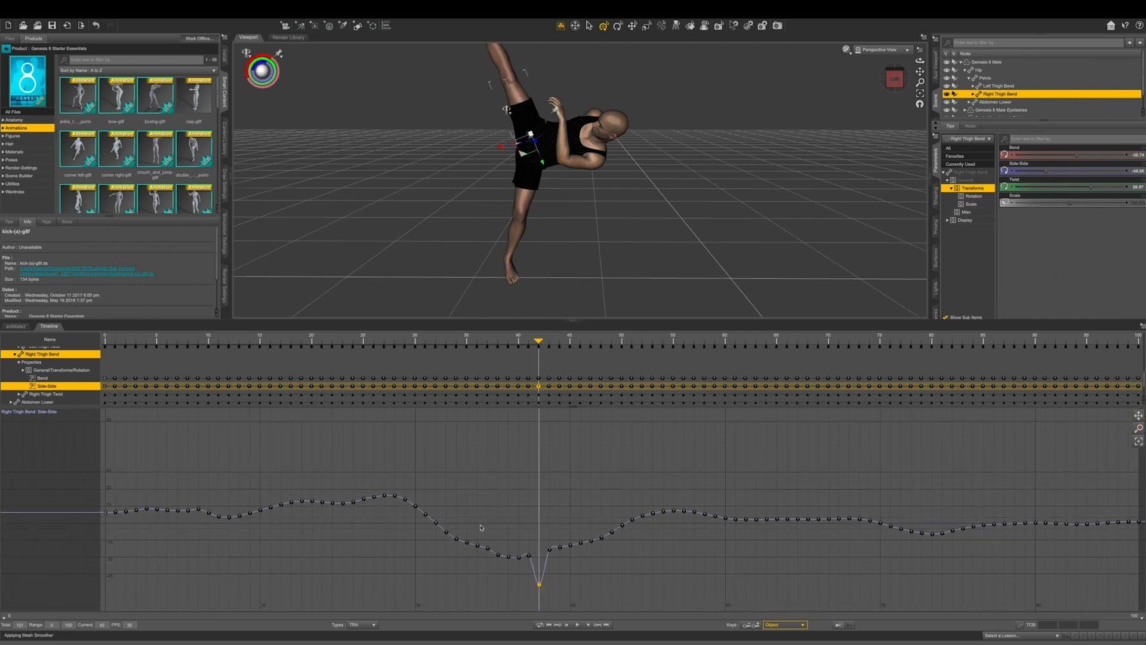
Step: Remove the keys around the frame-42 dip so the right thigh curve smooths out
left_click_drag(475, 523, 605, 562)
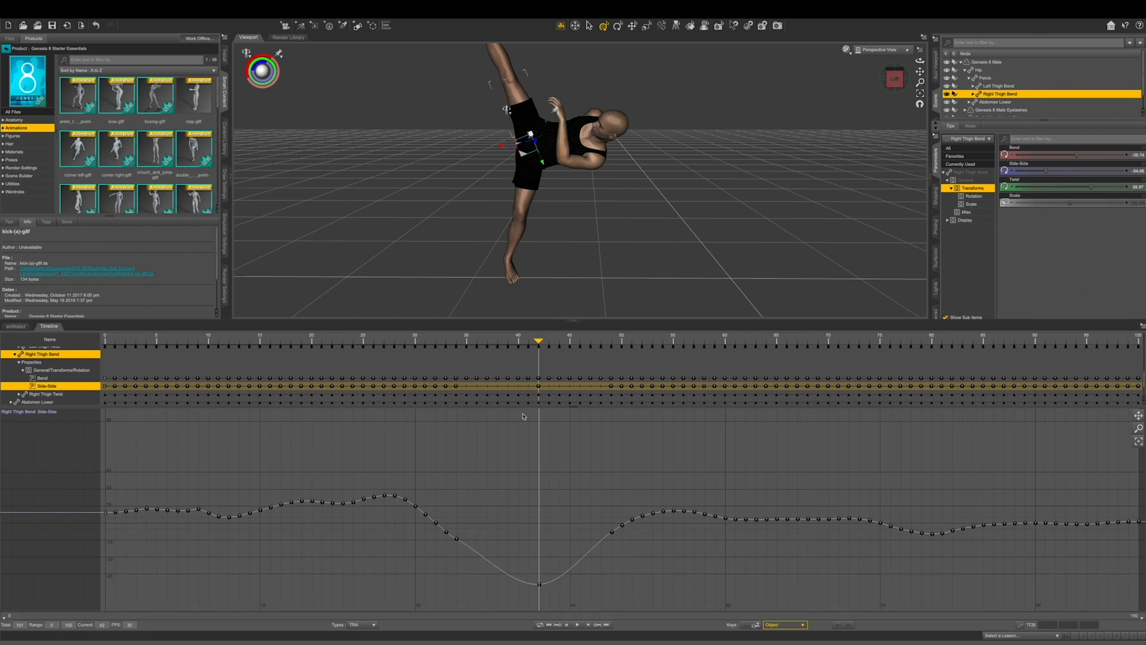
left_click_drag(537, 342, 405, 342)
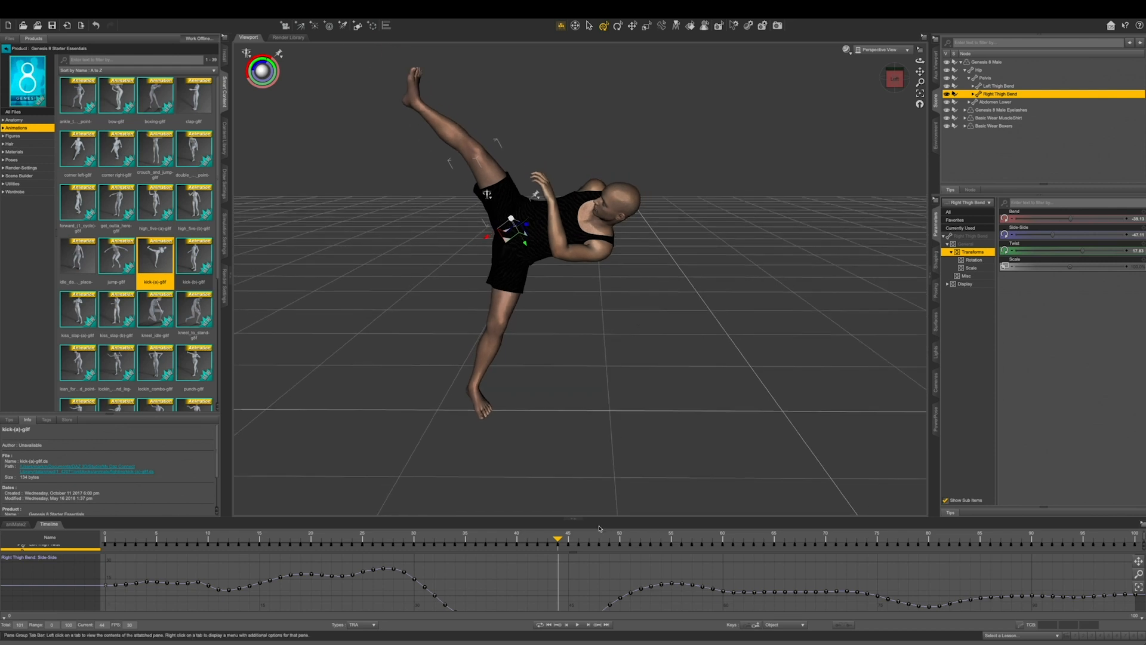
Step: Shrink the Timeline pane, play back the edited higher kick, then stop playback
left_click(576, 624)
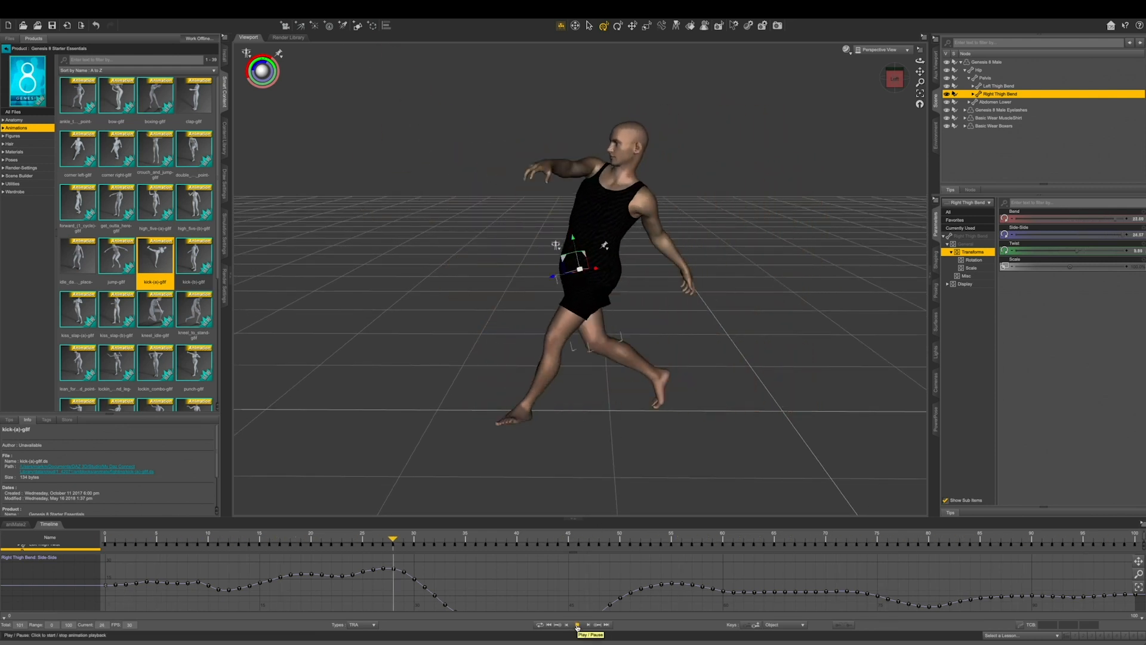
left_click(578, 625)
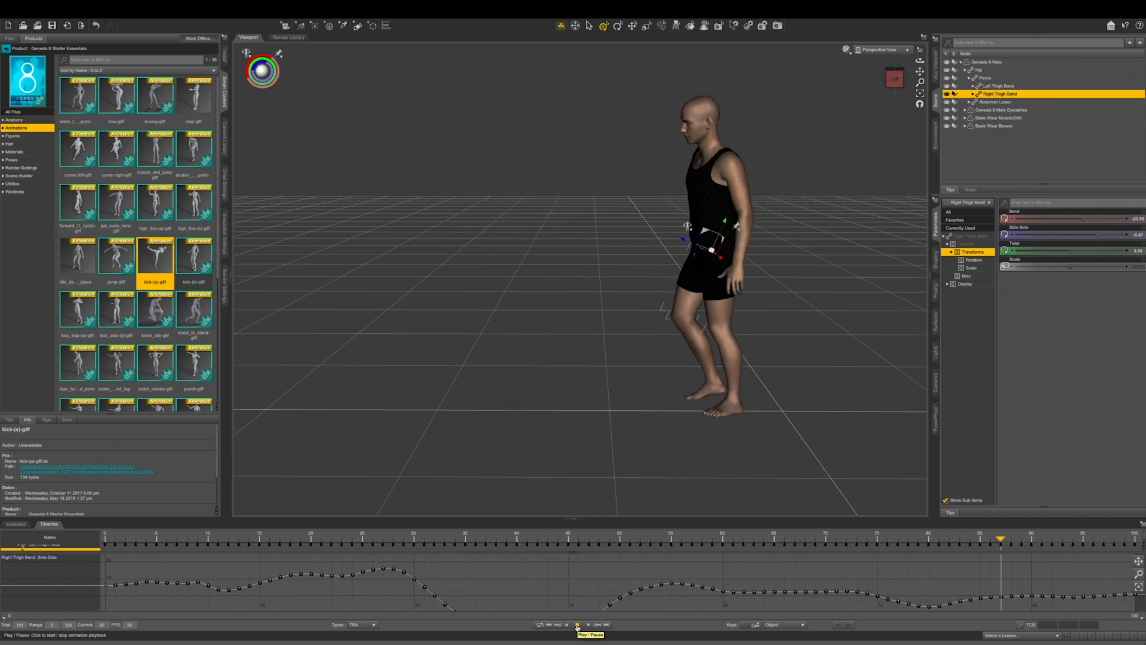
left_click(579, 623)
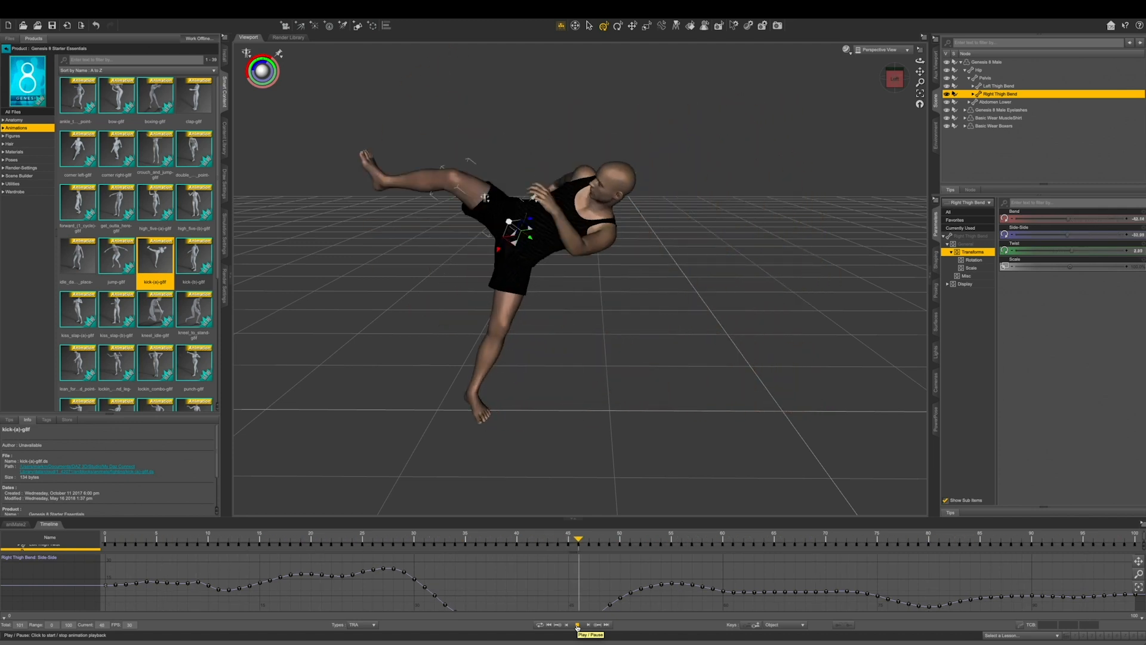